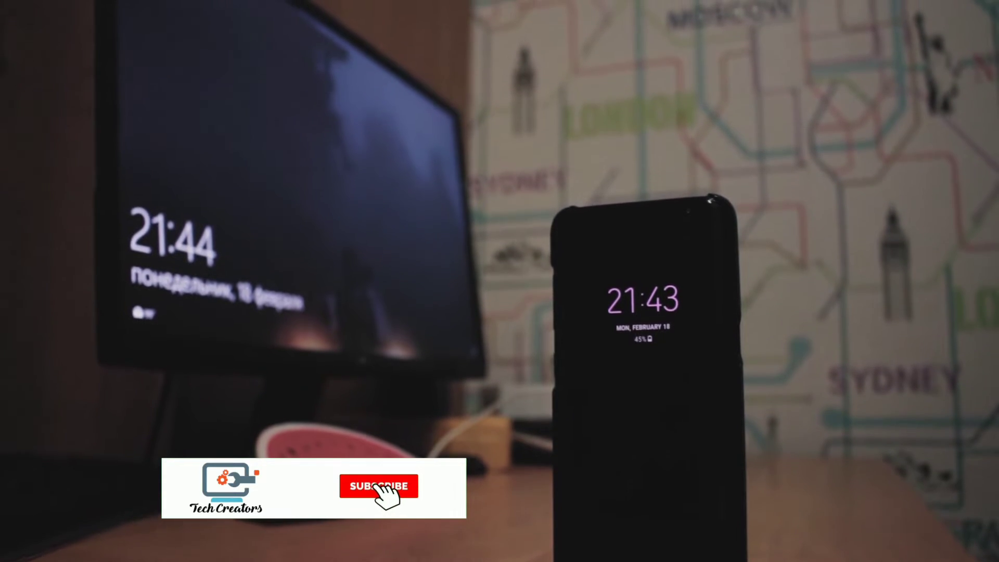
left_click(378, 487)
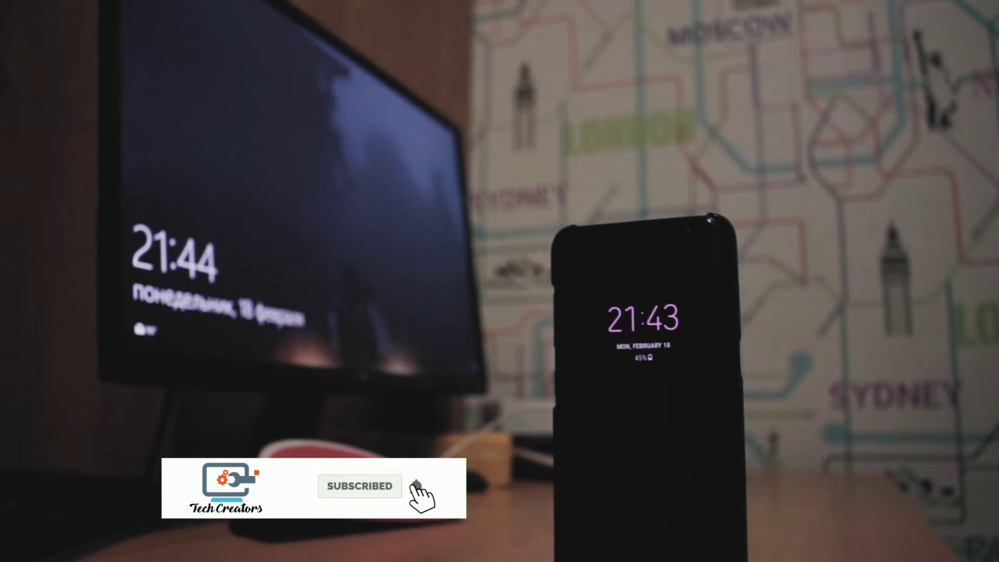